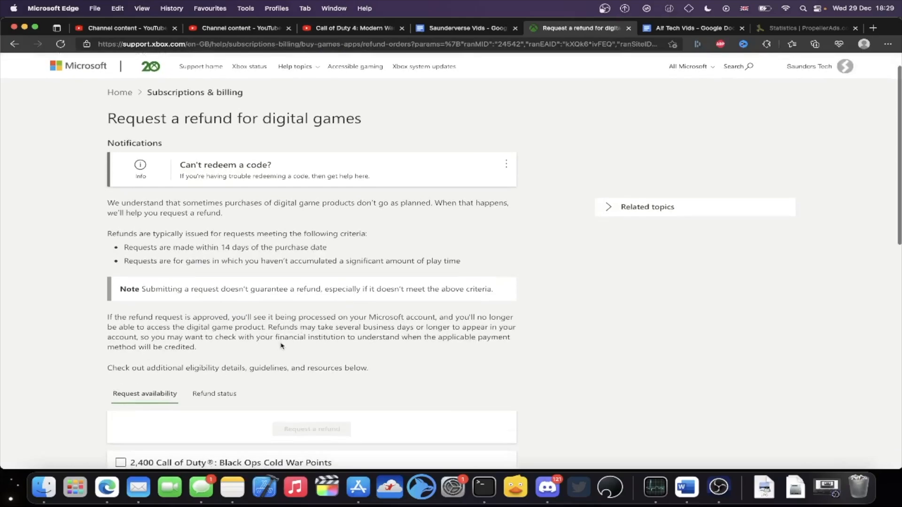
- Tick Call of Duty Black Ops III - Zombies Deluxe in the purchase list and request a refund
scroll("down", 3)
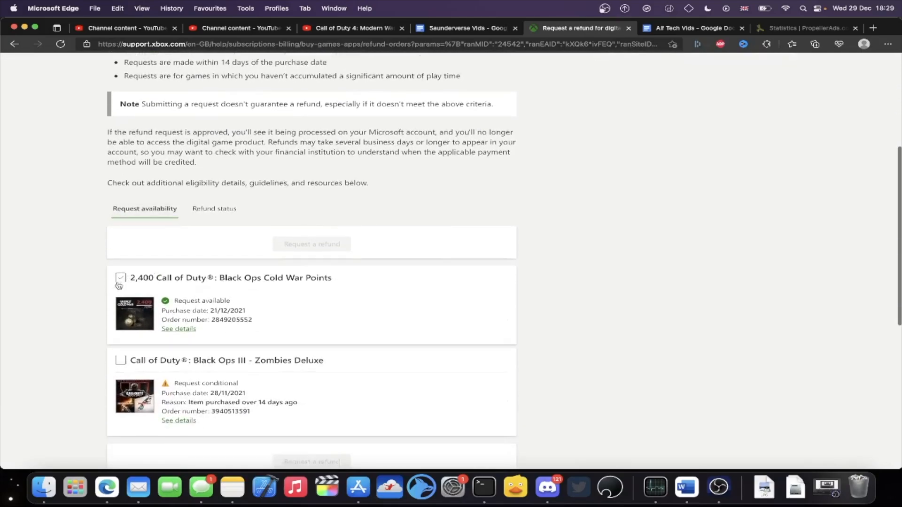
left_click(120, 278)
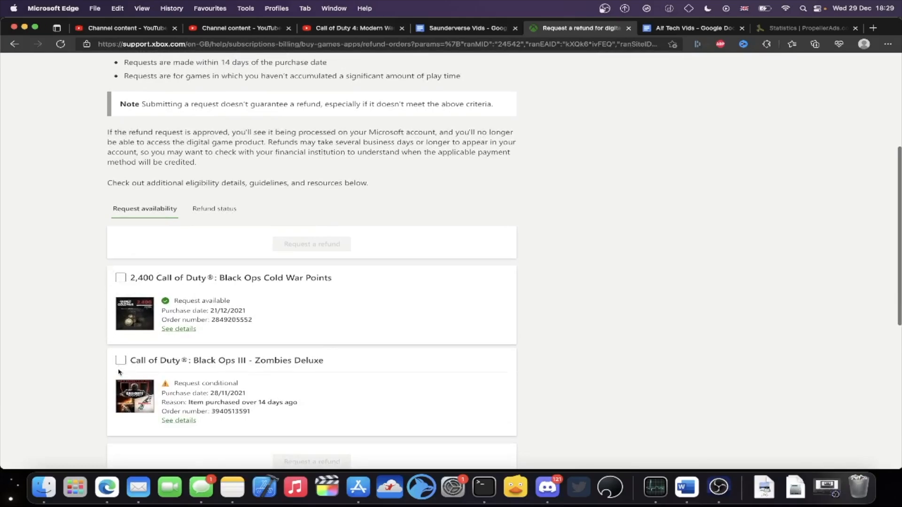
scroll("down", 3)
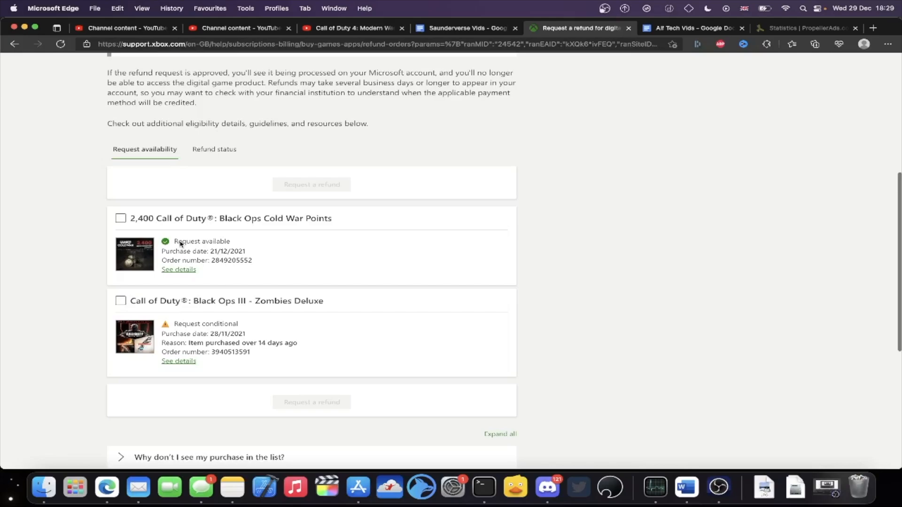
mouse_move(193, 282)
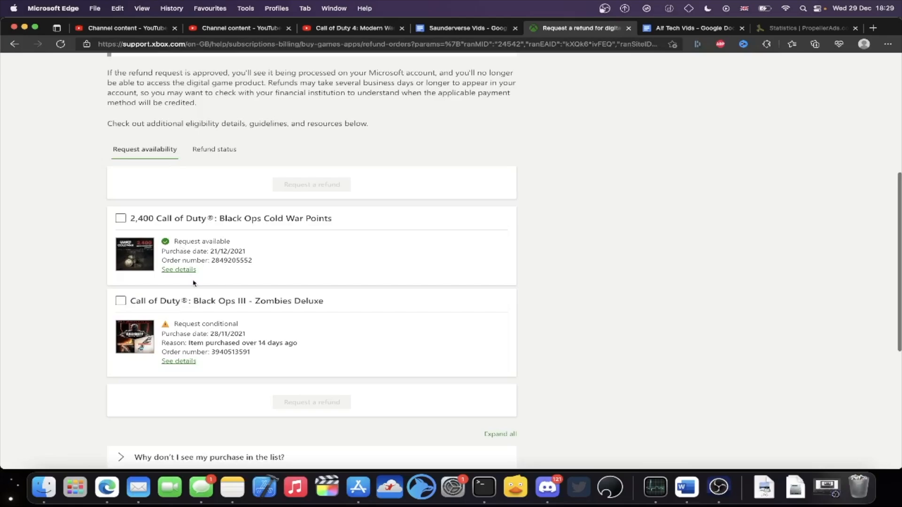
scroll("down", 3)
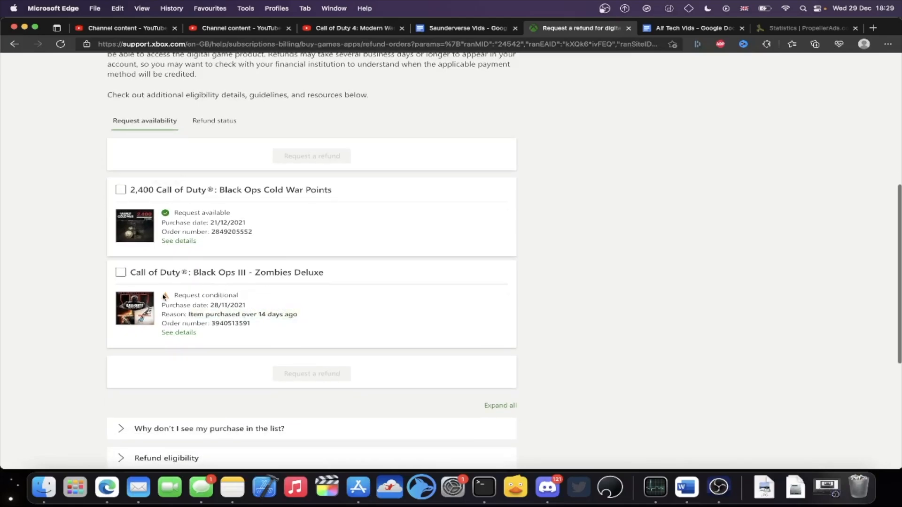
left_click(121, 272)
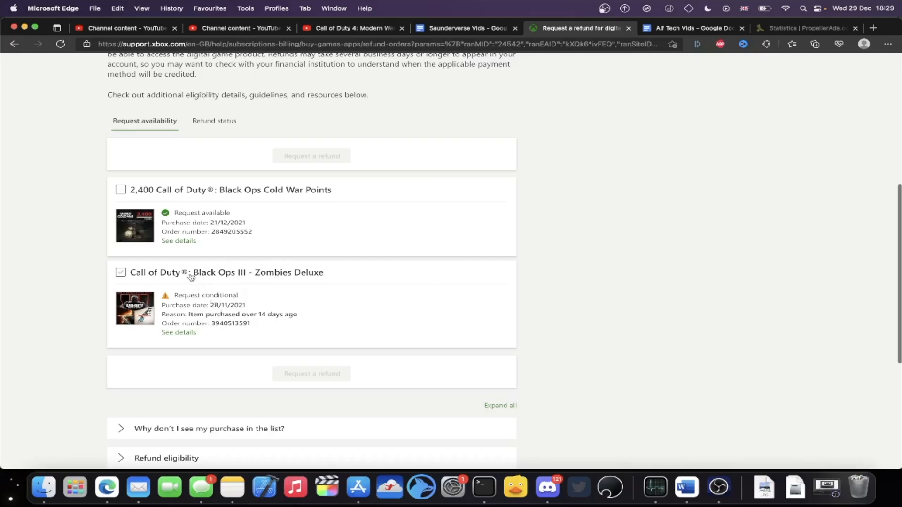
left_click(121, 272)
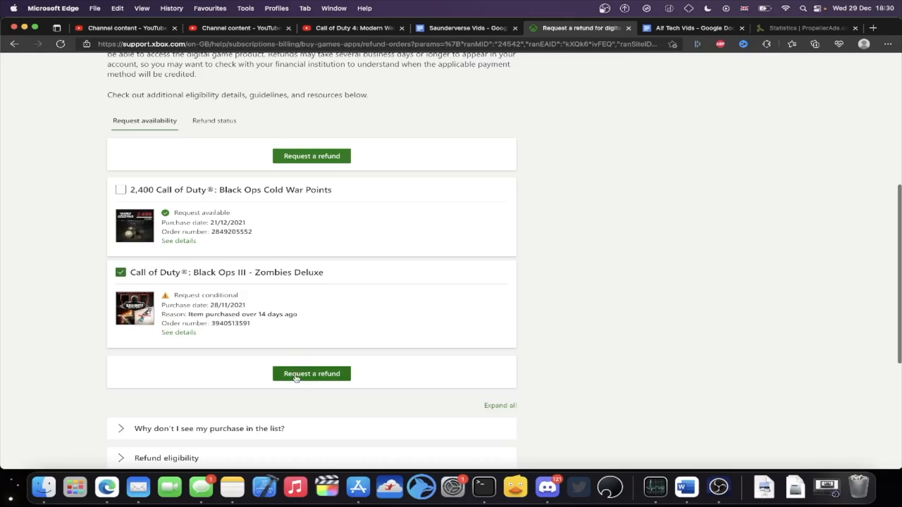
left_click(311, 373)
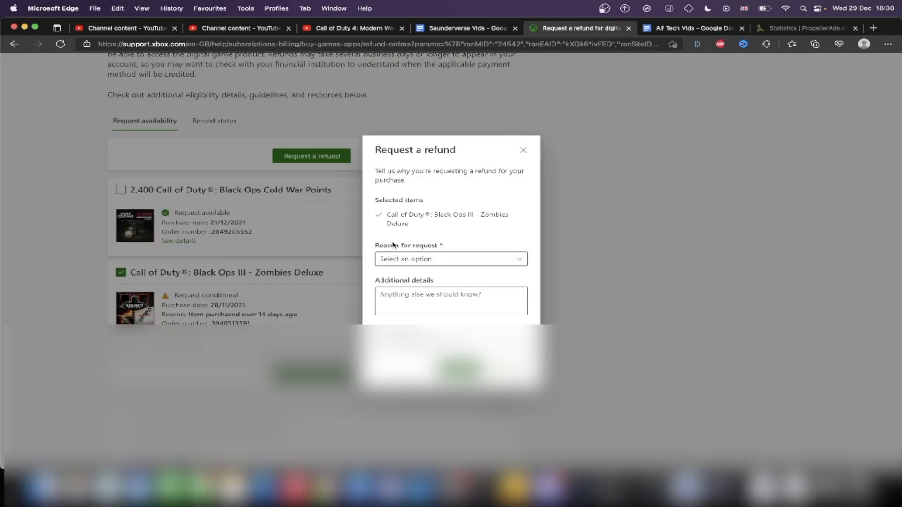
- Choose Accidental purchase, add the details 'I already on 3 disk', and dismiss the confirmation
left_click(450, 259)
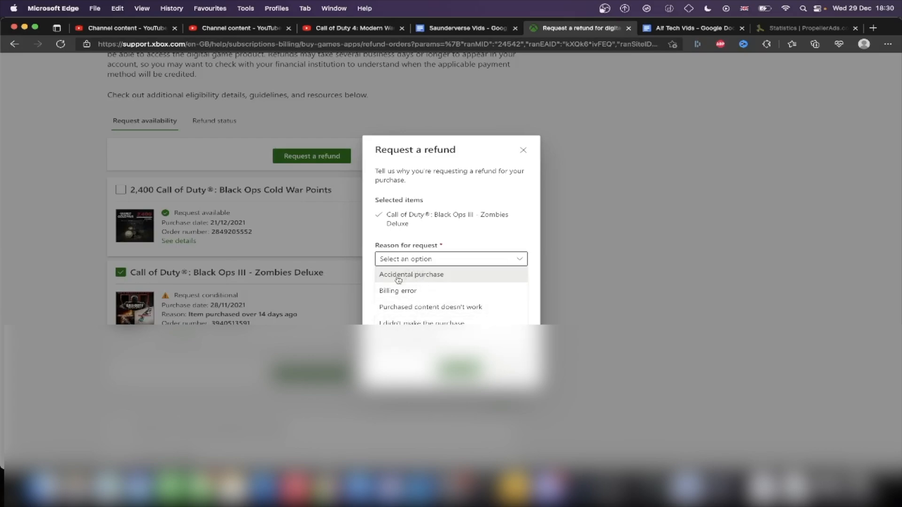
left_click(411, 274)
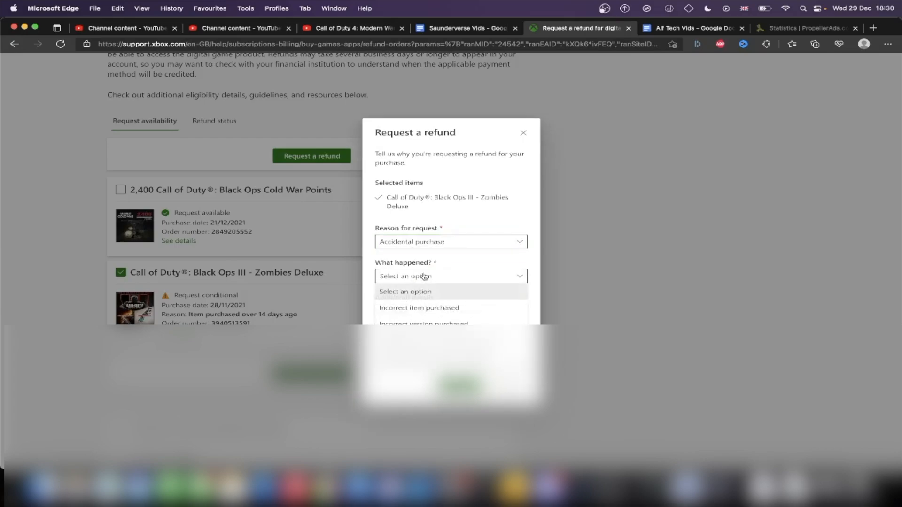
mouse_move(422, 308)
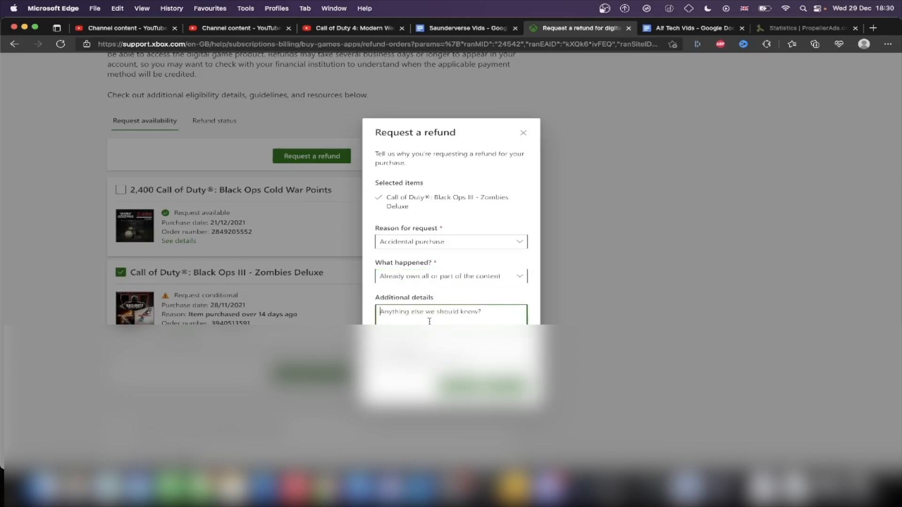
type("I already on")
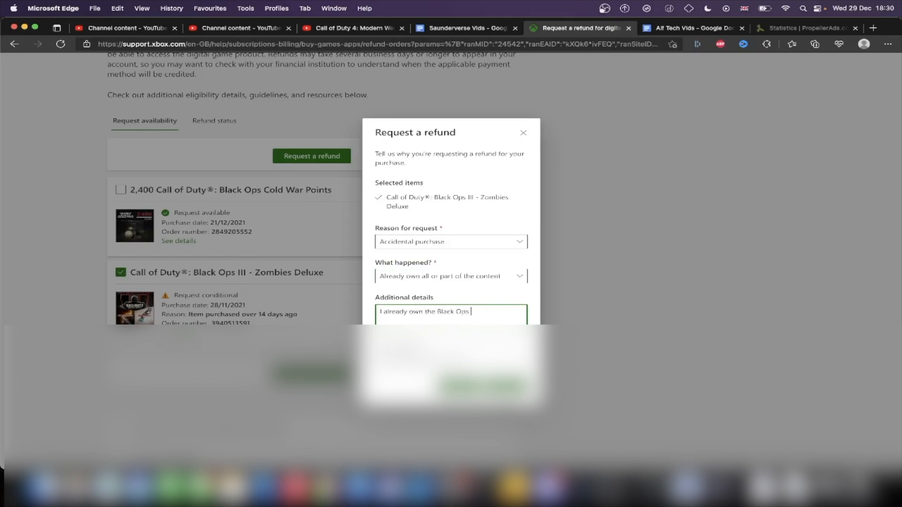
type("3 disk, and have played it in the past")
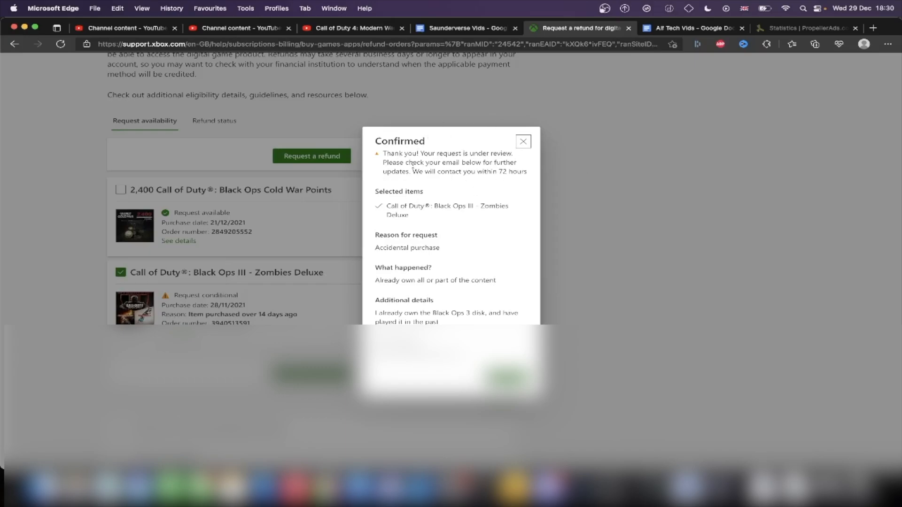
left_click(523, 141)
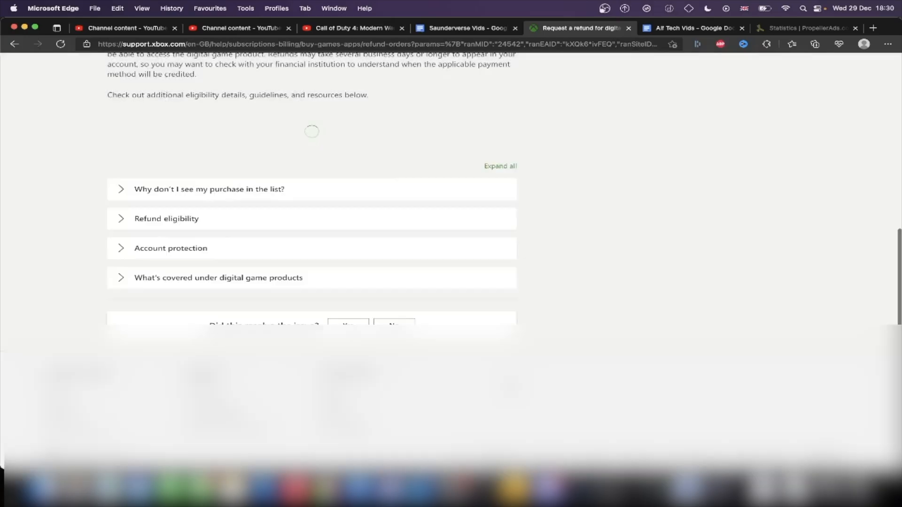